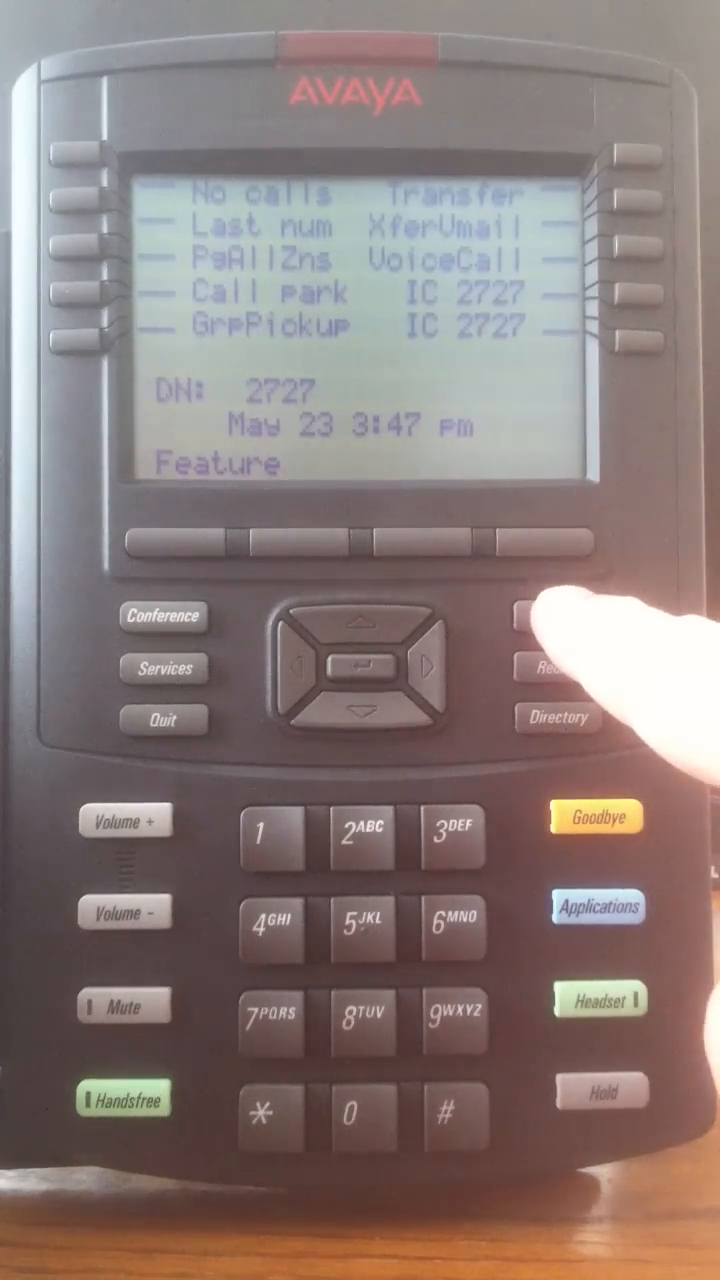
Call voicemail with the Message key so the phone asks for the mailbox password.
{"action": "left_click", "coordinate": [556, 616]}
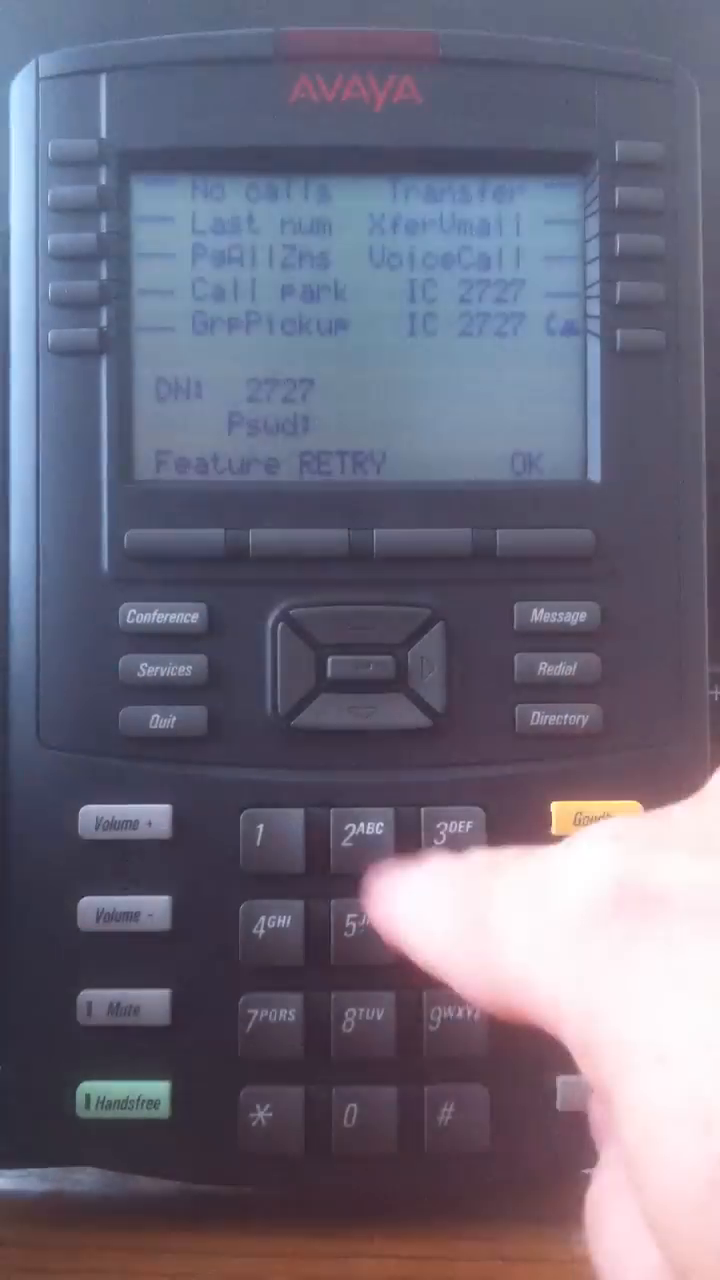
Enter the default mailbox password and log in, showing 0 new and 0 saved messages.
{"action": "left_click", "coordinate": [360, 930]}
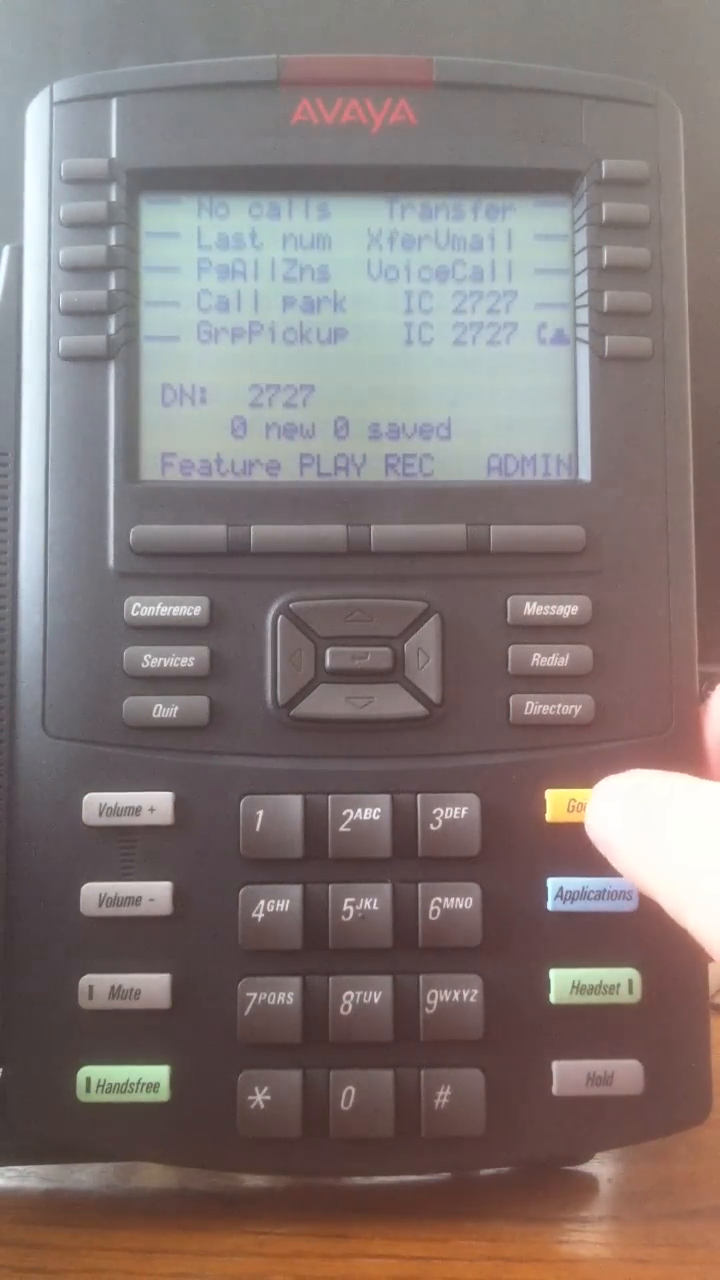
End the voicemail session with Goodbye and return to the idle date-and-time screen.
{"action": "left_click", "coordinate": [596, 808]}
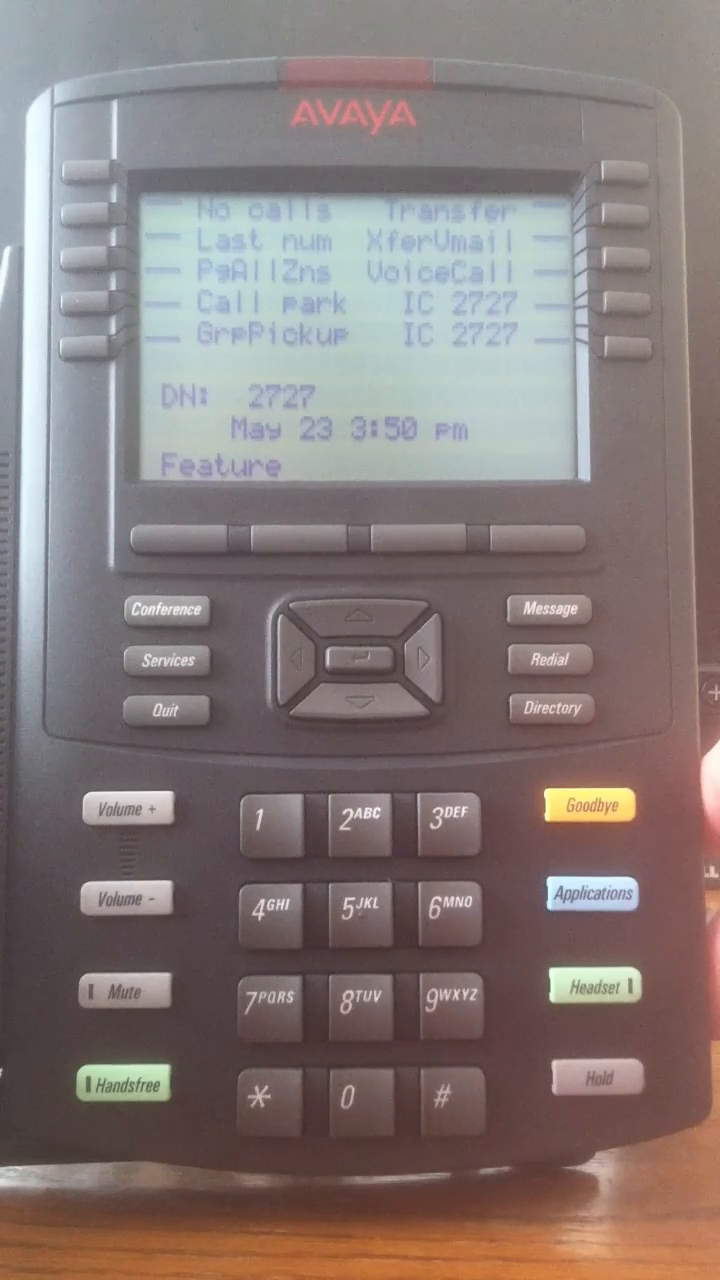